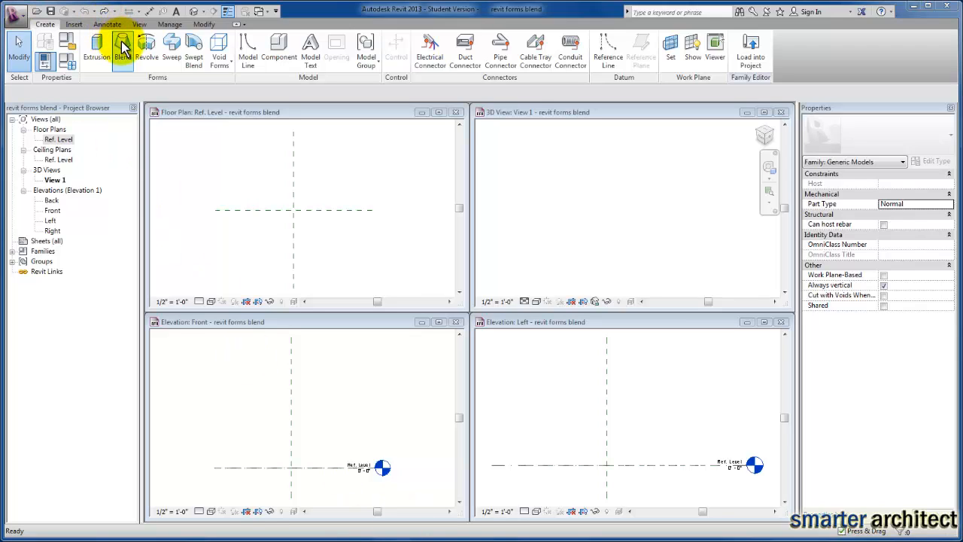
Step: Begin a Blend form, entering the base boundary sketch mode in the family editor
{"action": "left_click", "coordinate": [122, 47]}
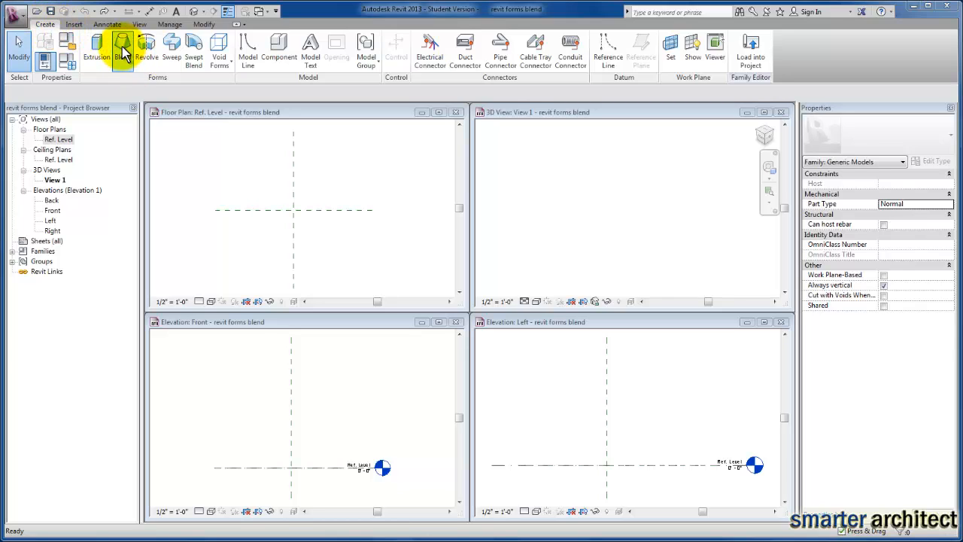
{"action": "left_click", "coordinate": [123, 51]}
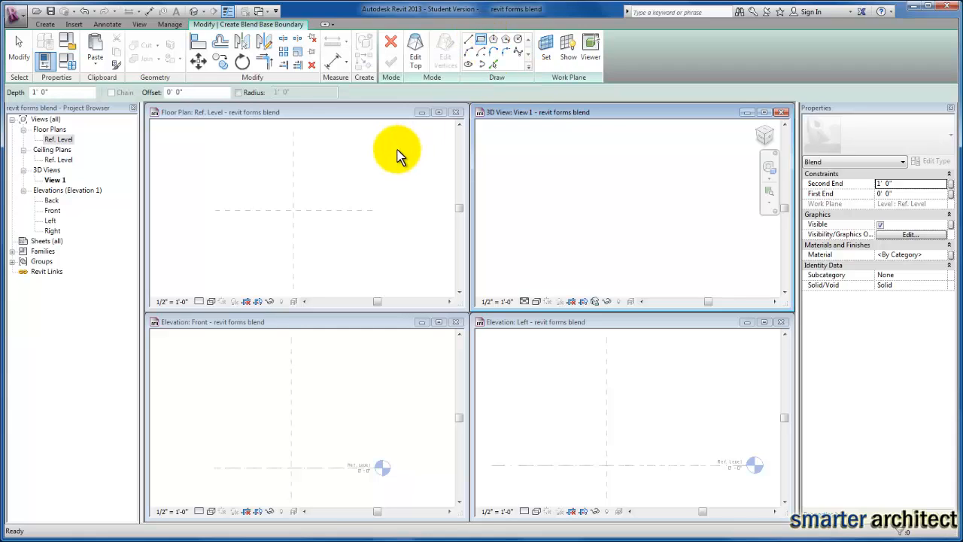
{"action": "mouse_move", "coordinate": [274, 196]}
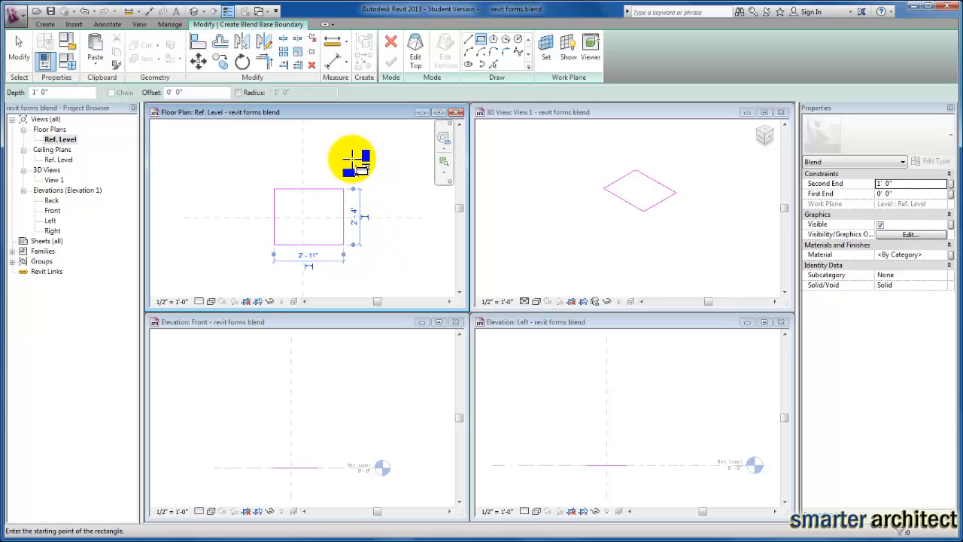
{"action": "mouse_move", "coordinate": [389, 164]}
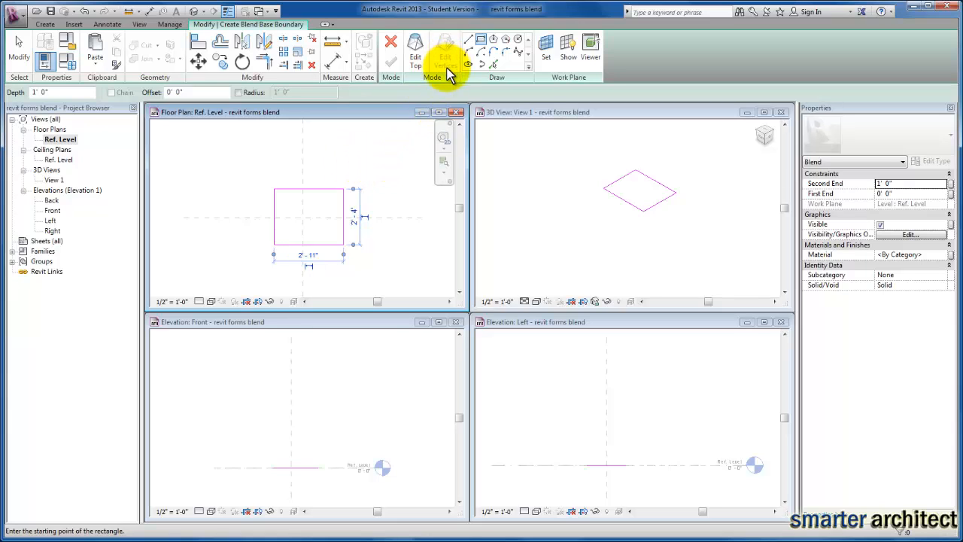
{"action": "mouse_move", "coordinate": [433, 90]}
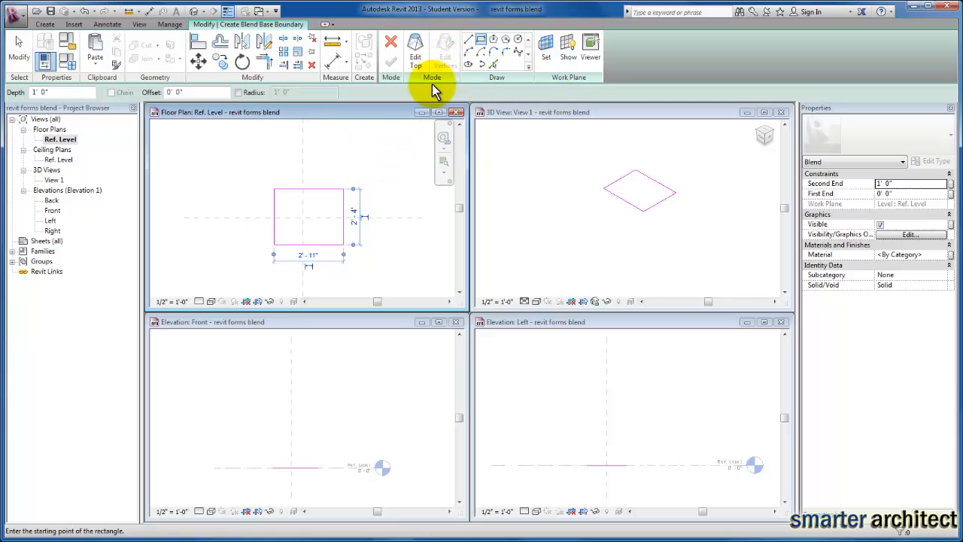
{"action": "mouse_move", "coordinate": [446, 45]}
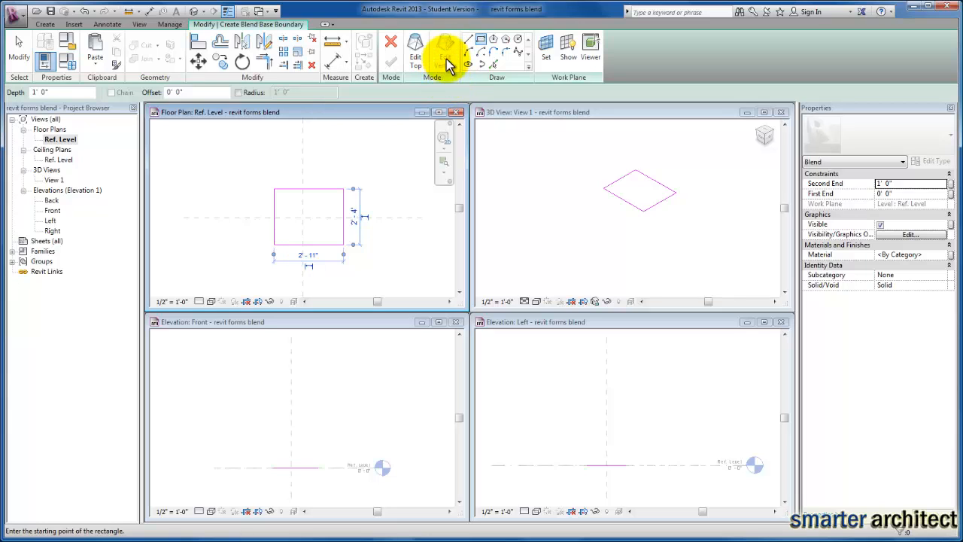
{"action": "mouse_move", "coordinate": [415, 57]}
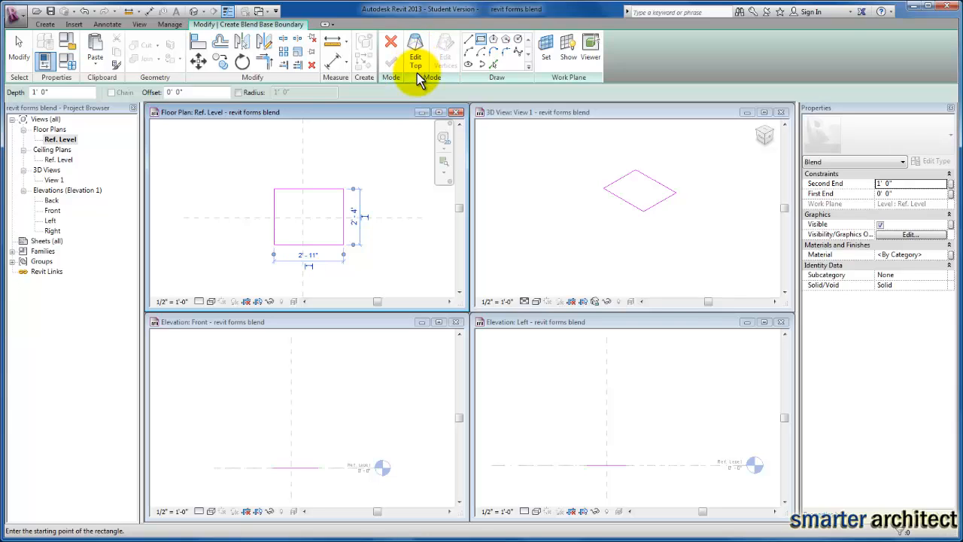
Step: Edit the top profile and draw a 6-sided inscribed hexagon centred over the rectangle
{"action": "left_click", "coordinate": [416, 53]}
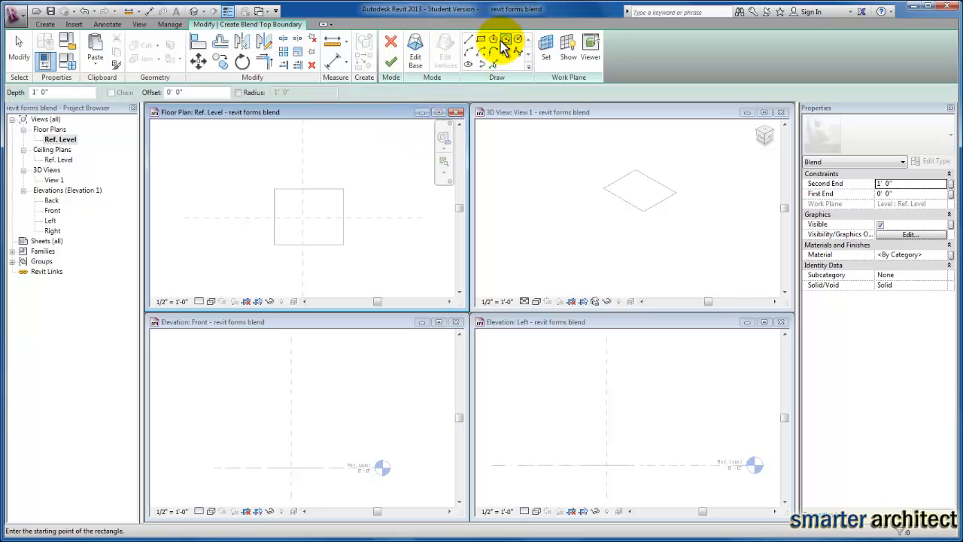
{"action": "mouse_move", "coordinate": [494, 39]}
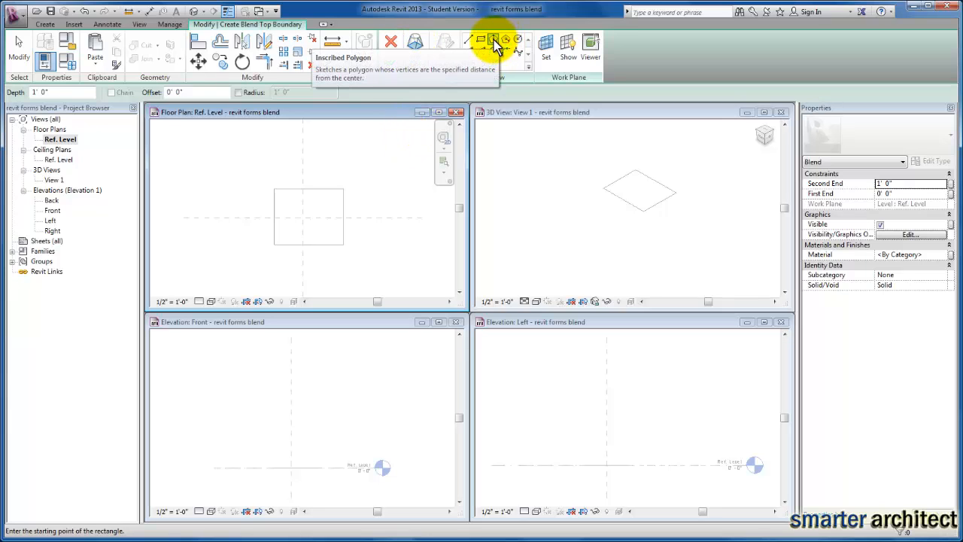
{"action": "left_click", "coordinate": [494, 39]}
{"action": "type", "text": "5"}
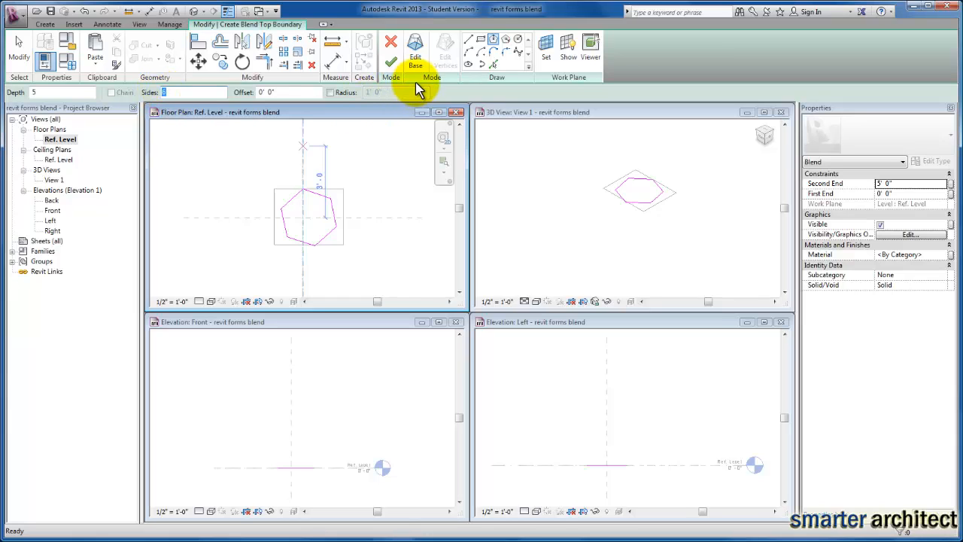
{"action": "mouse_move", "coordinate": [391, 61]}
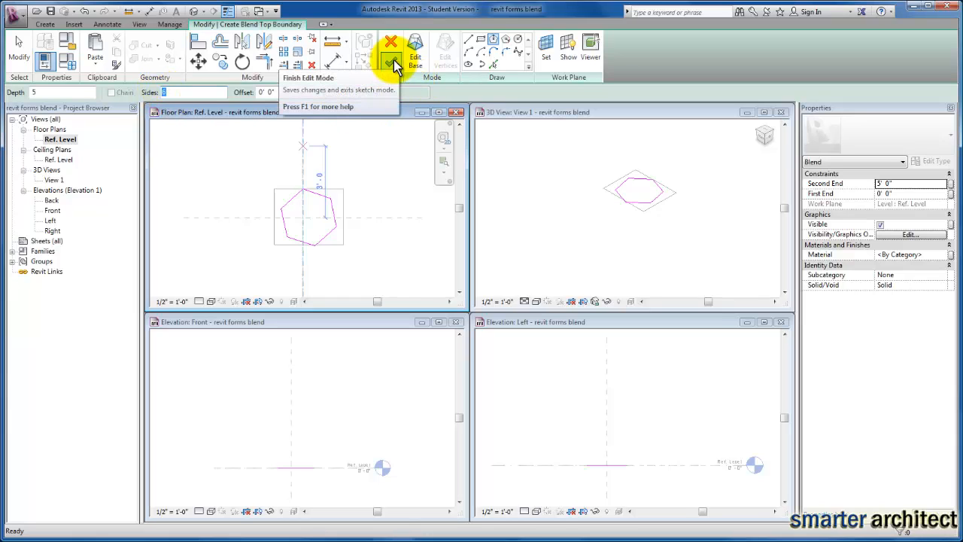
Step: Finish the sketch to create the tapered blend solid and view it shaded in 3D
{"action": "left_click", "coordinate": [392, 47]}
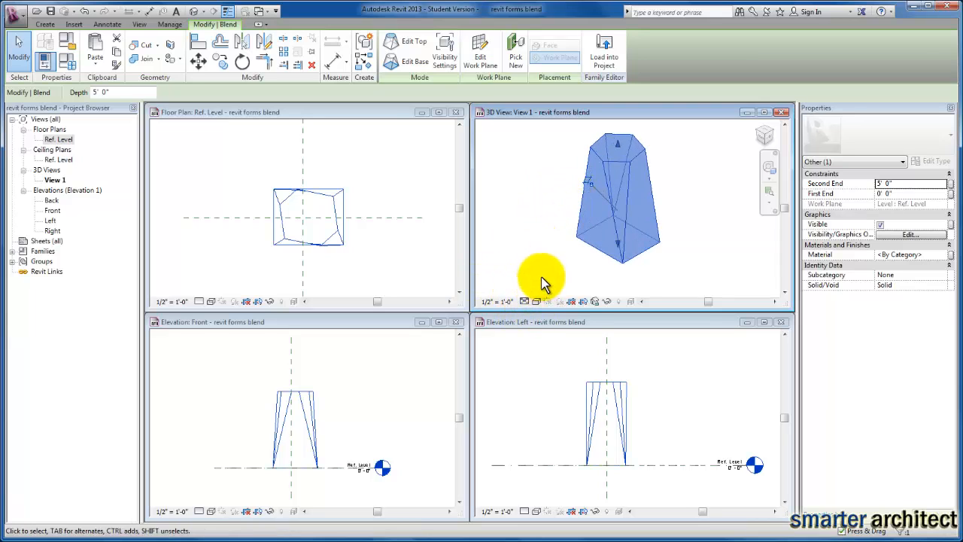
{"action": "left_click", "coordinate": [524, 301]}
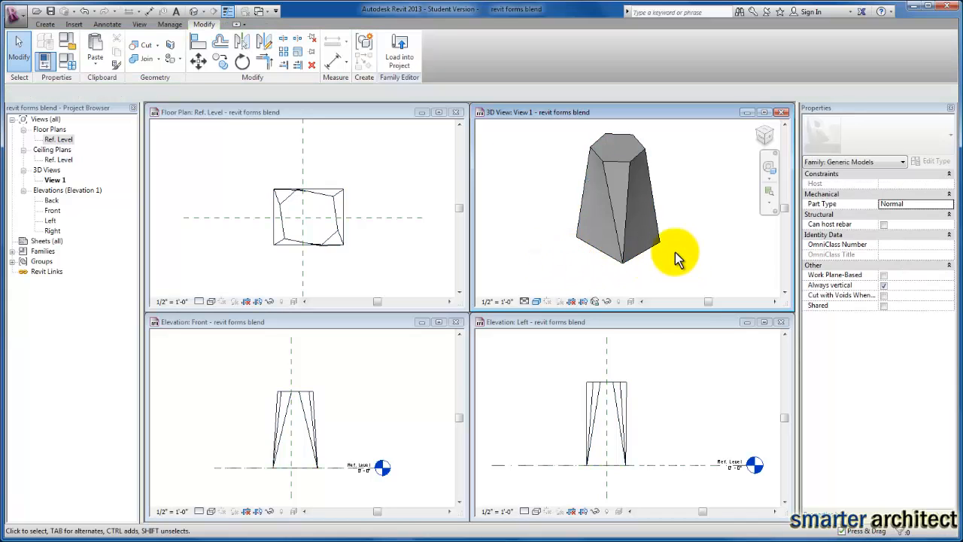
{"action": "left_click", "coordinate": [655, 253]}
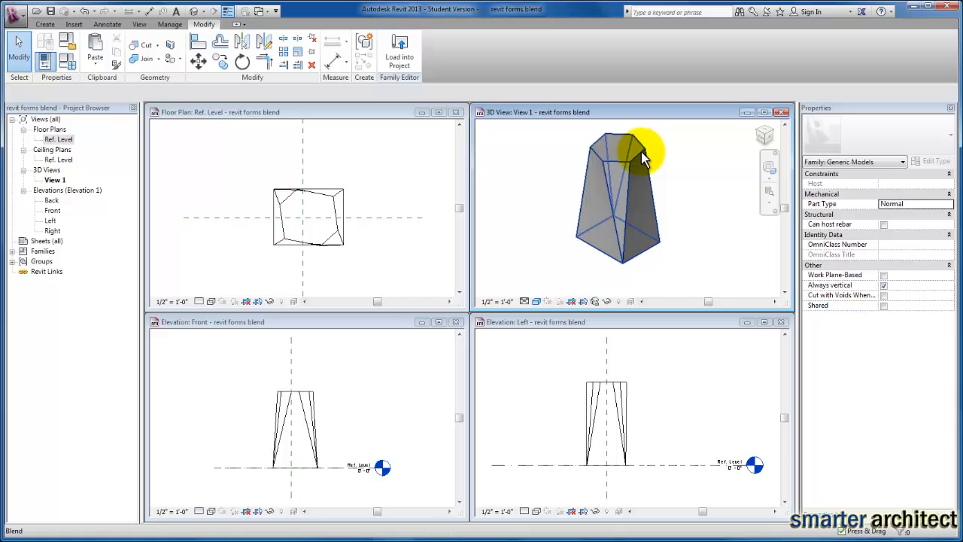
{"action": "mouse_move", "coordinate": [644, 154]}
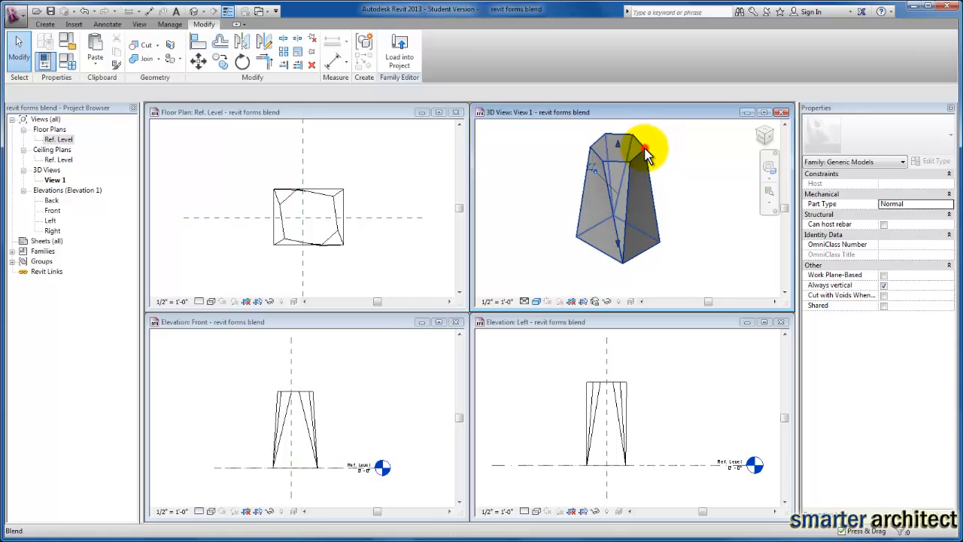
Step: Set the blend solid's Second End height to 10' 0" in Properties
{"action": "left_click", "coordinate": [644, 147]}
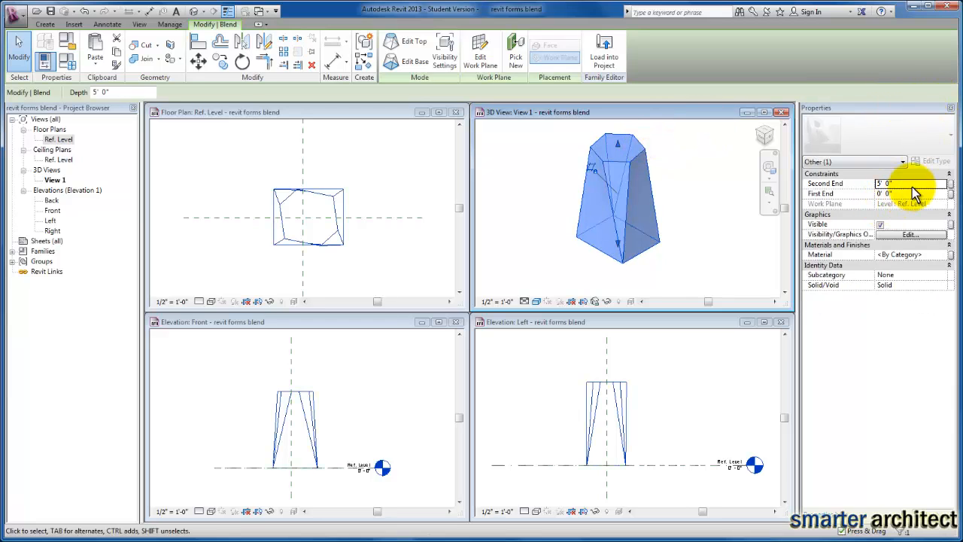
{"action": "left_click", "coordinate": [906, 184]}
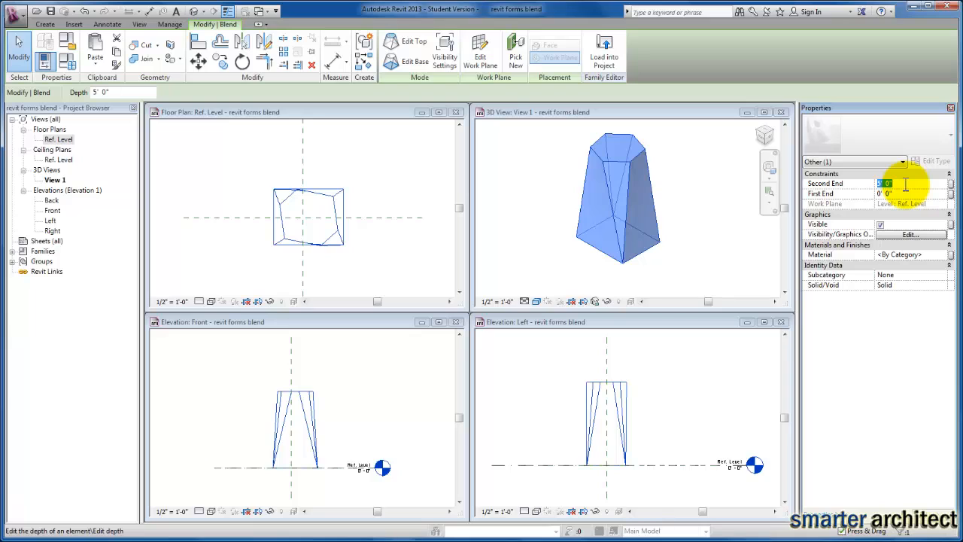
{"action": "type", "text": "10' 0\""}
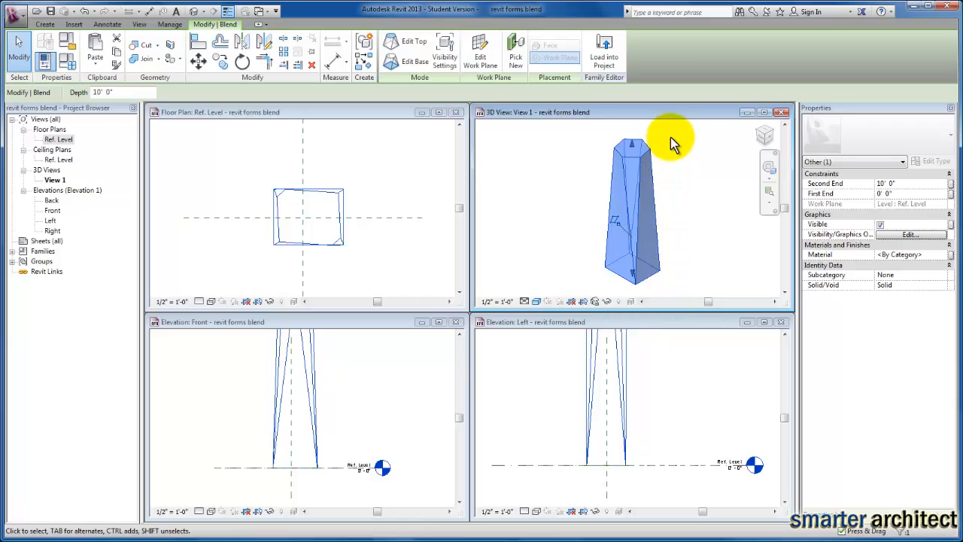
{"action": "mouse_move", "coordinate": [669, 250]}
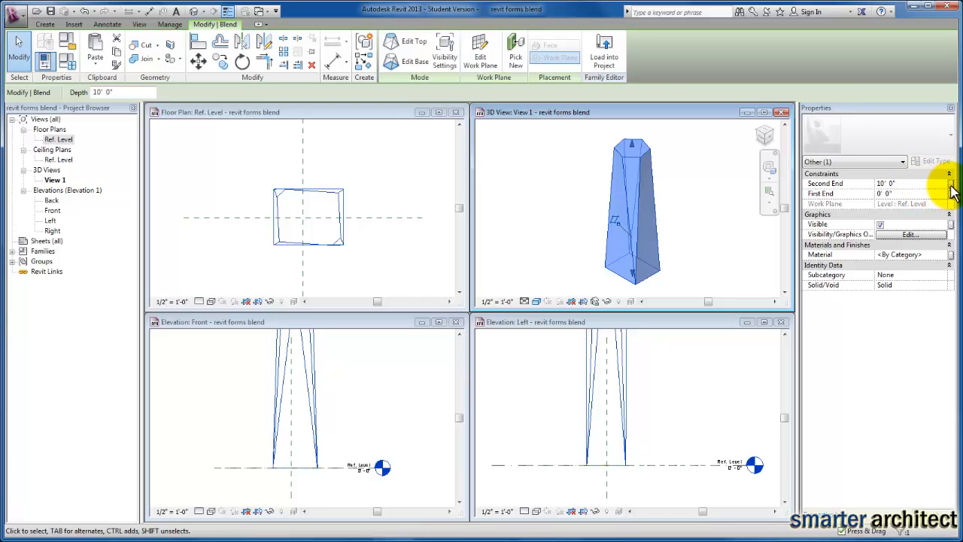
{"action": "left_click", "coordinate": [951, 183]}
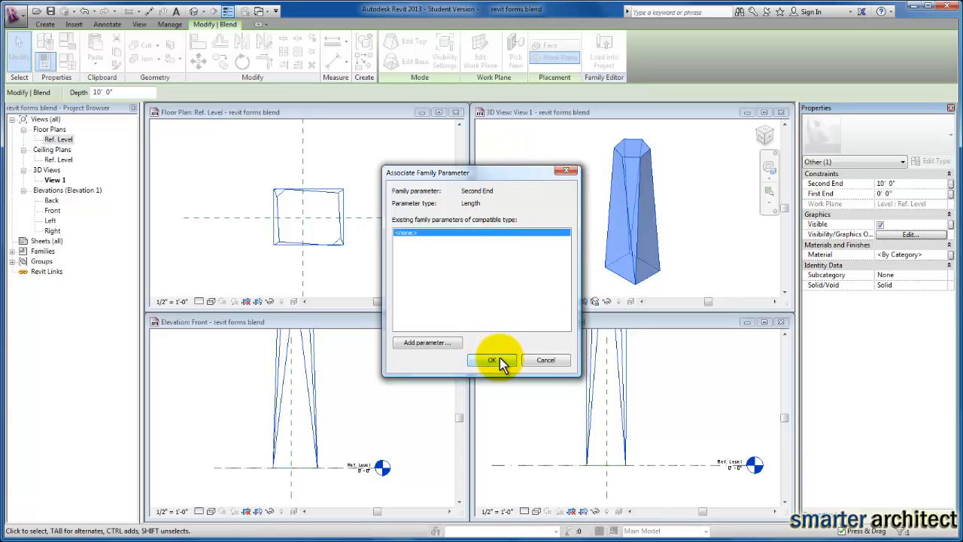
{"action": "left_click", "coordinate": [491, 360]}
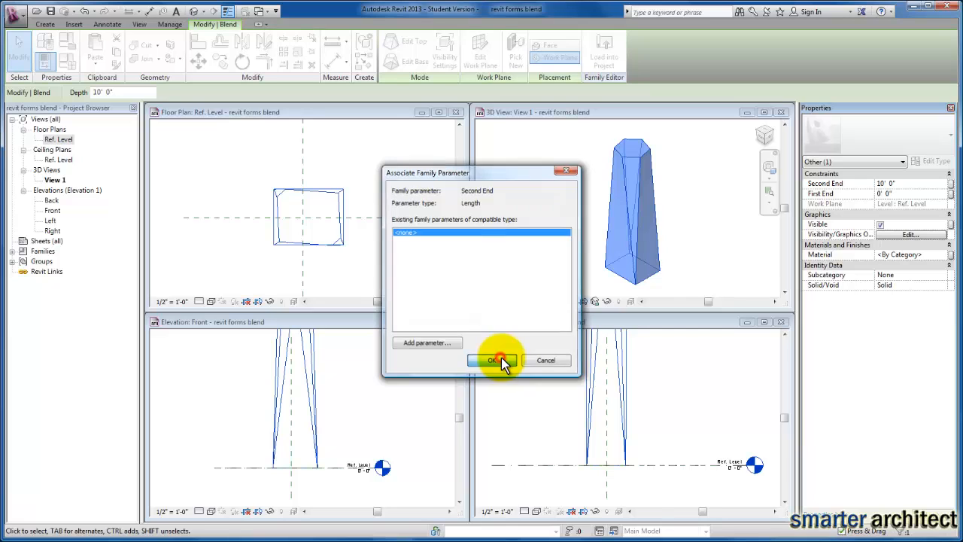
{"action": "left_click", "coordinate": [498, 360]}
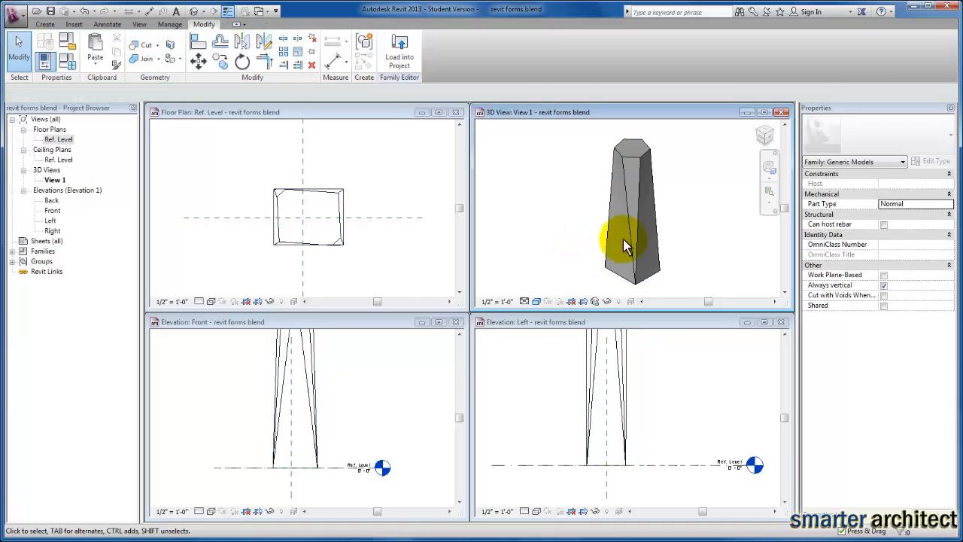
{"action": "left_click", "coordinate": [631, 228]}
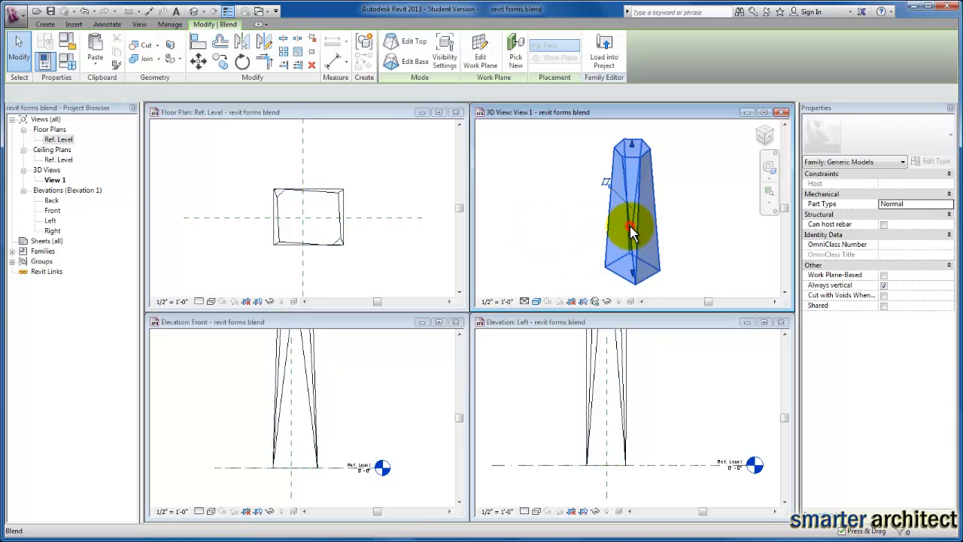
{"action": "left_click", "coordinate": [630, 226]}
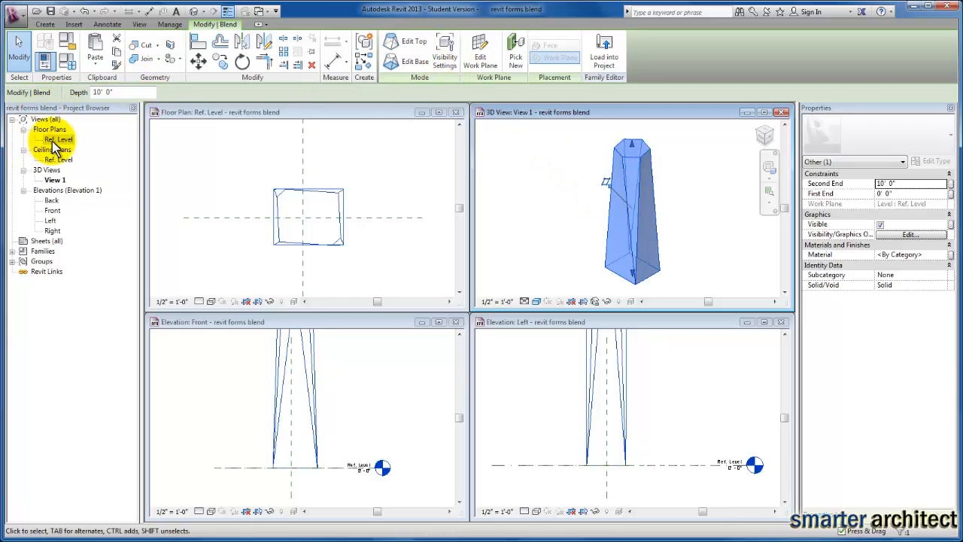
{"action": "mouse_move", "coordinate": [72, 149]}
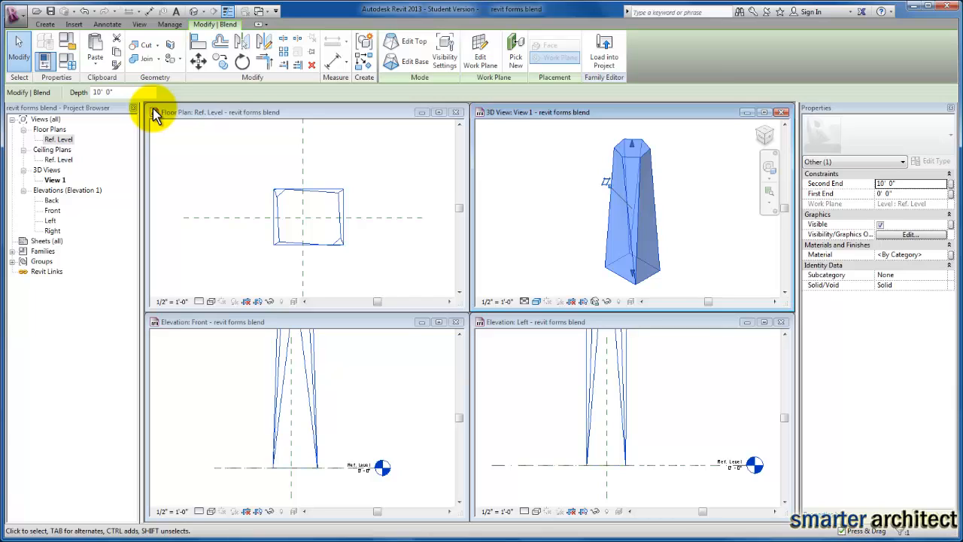
{"action": "mouse_move", "coordinate": [300, 154]}
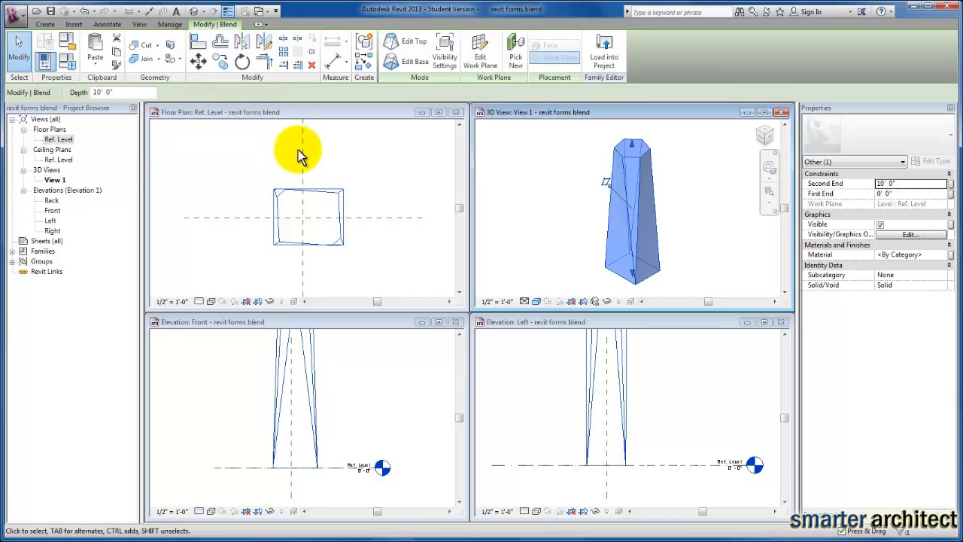